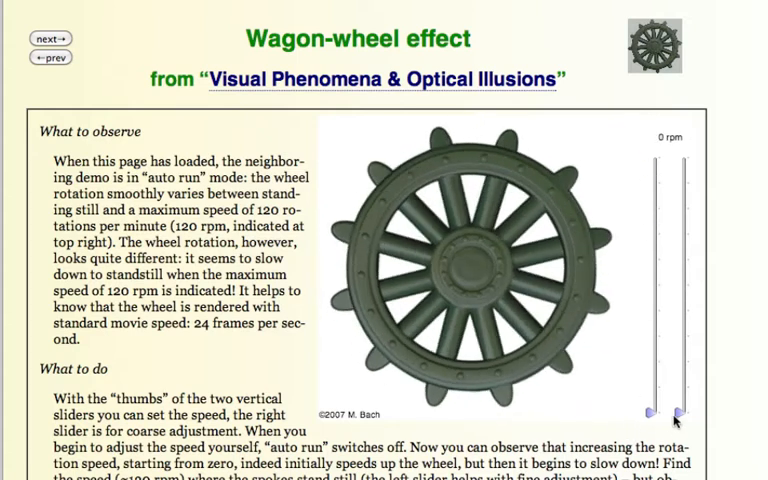
Write the label x(t)=Rcos(2pi ft) in cell A1
drag(678, 415, 678, 298)
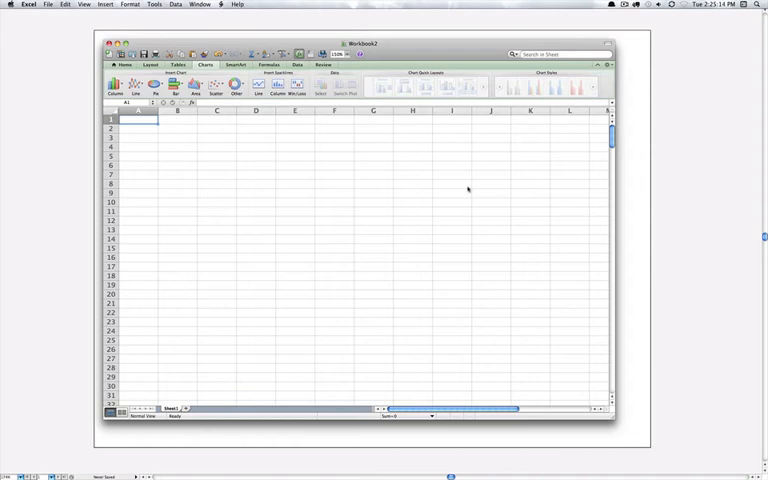
text(x(t)
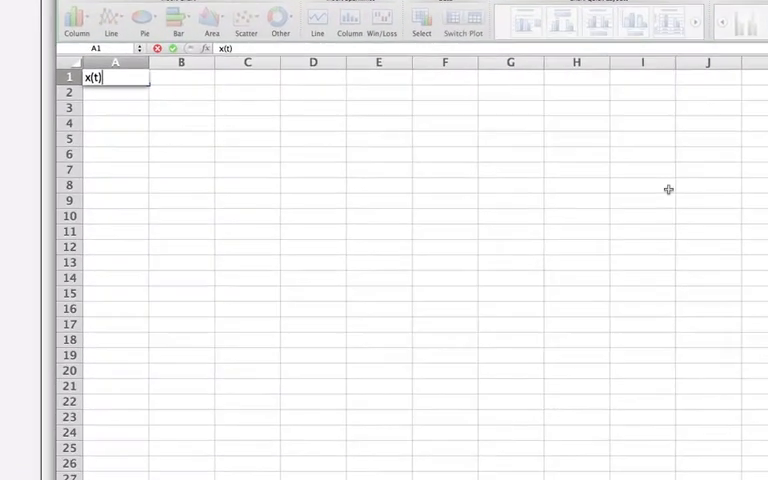
text(=)
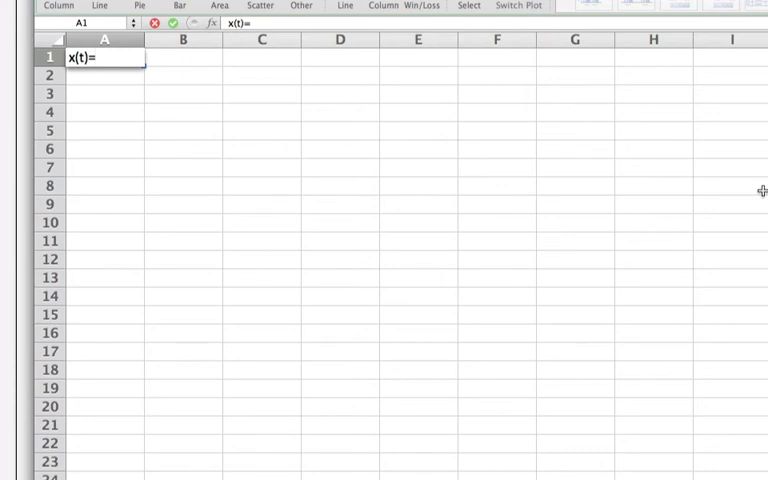
text(Rcos)
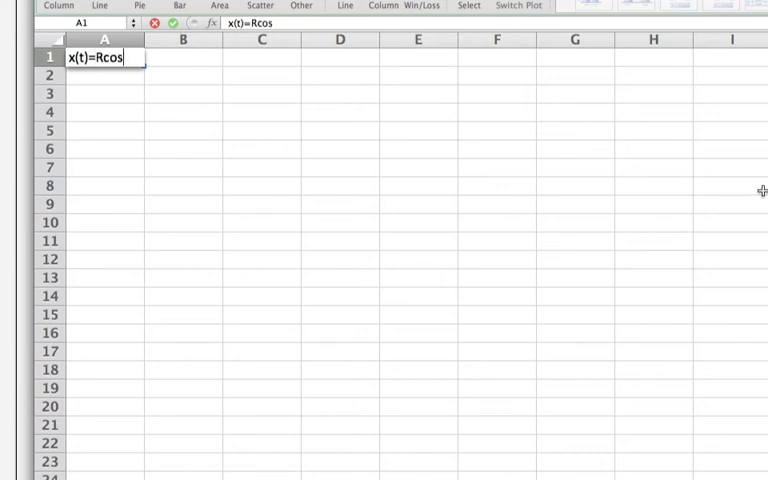
text((2pi)
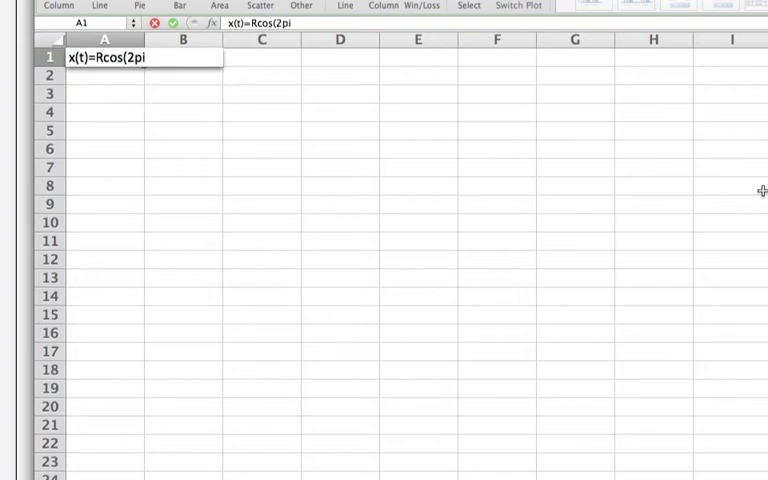
text(ft)
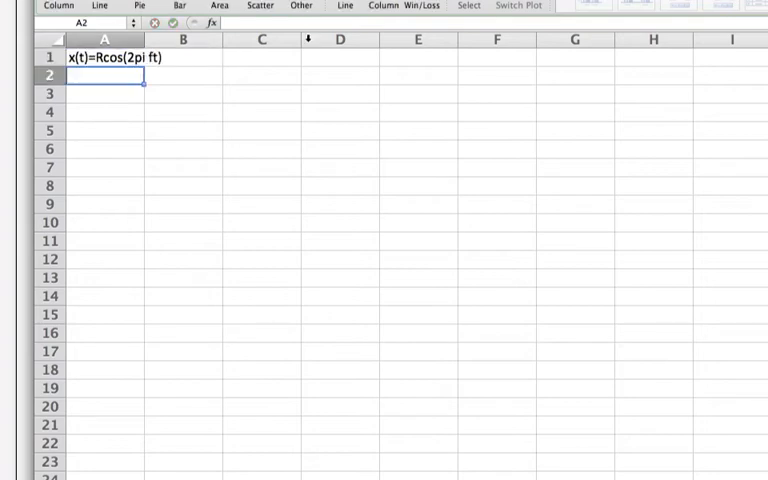
Write the label y(t)=Rsin(2pi ft) in cell A2
text(y(t))
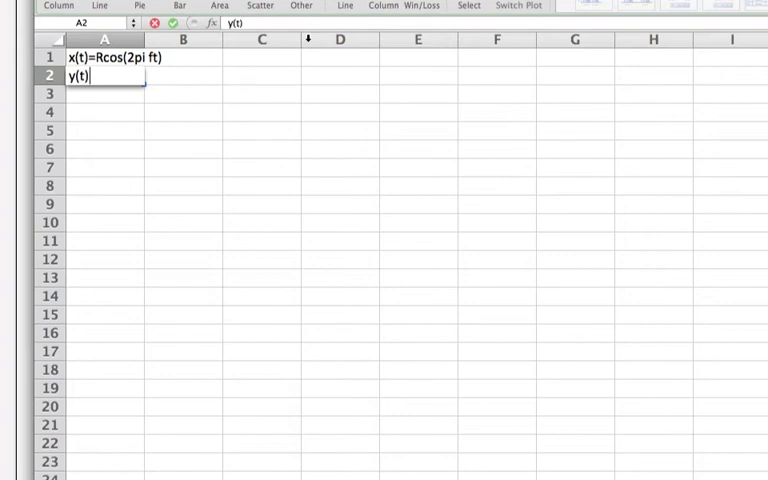
text(=Rsi)
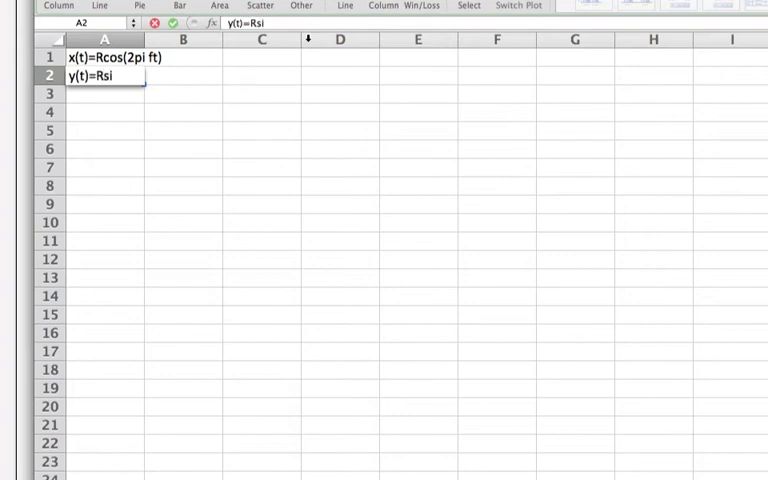
text(n(2pi)
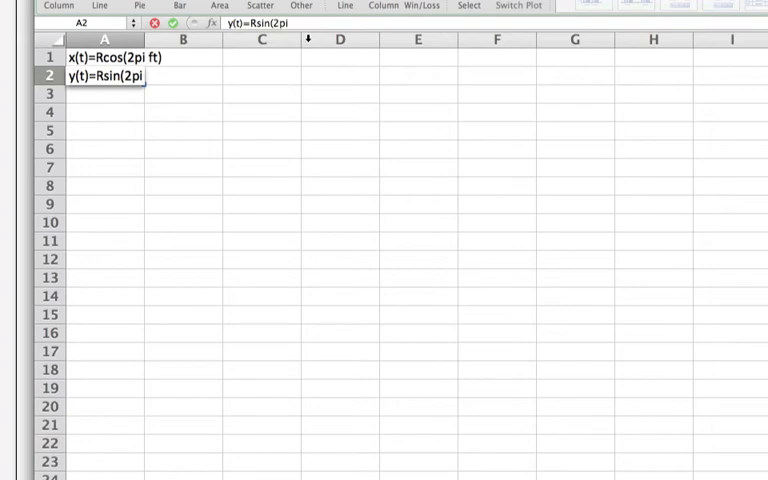
text(ft)
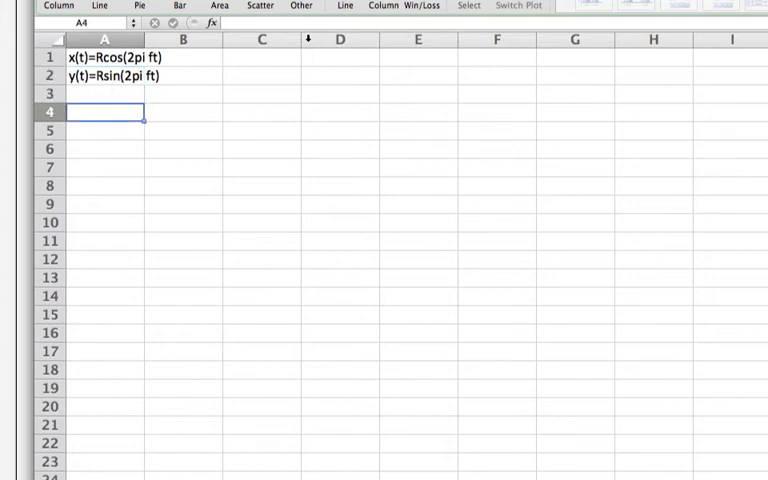
Add the note '2pi R in 1/f' after the equations
text(2)
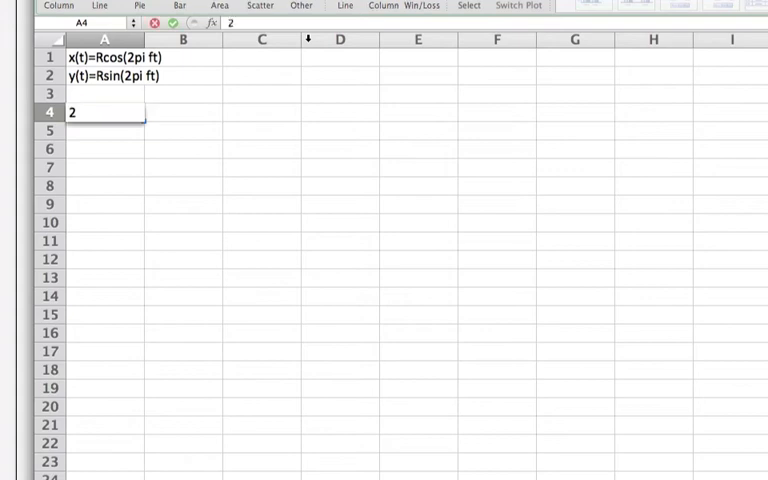
text(pi)
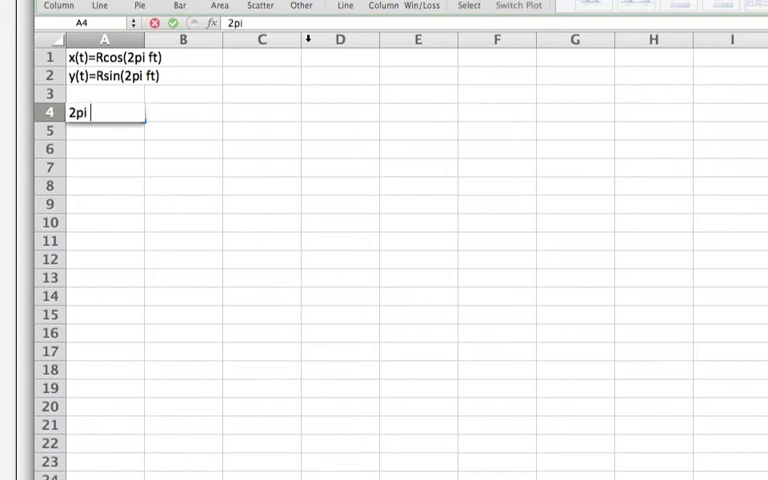
text(R in)
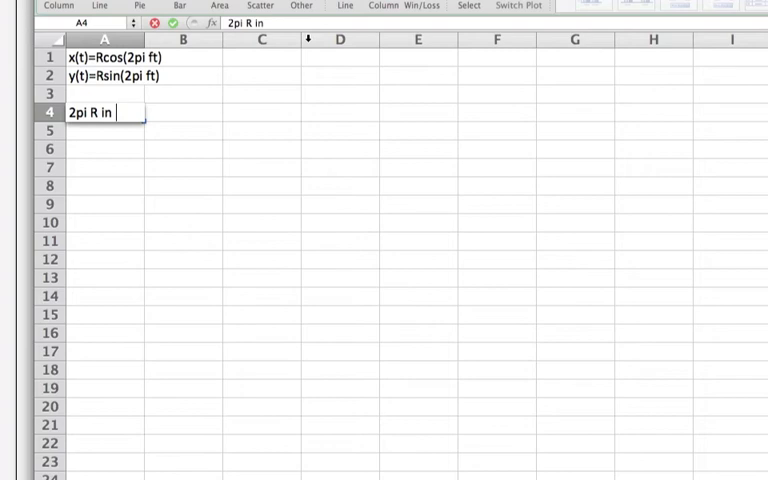
text(1/f)
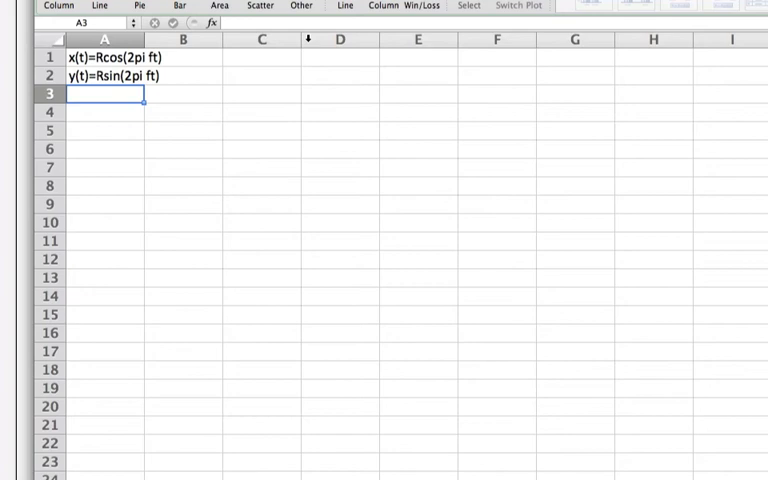
Add parameter Dt= in A4 with =1/300 (0.00333333) in B4
text(Dt)
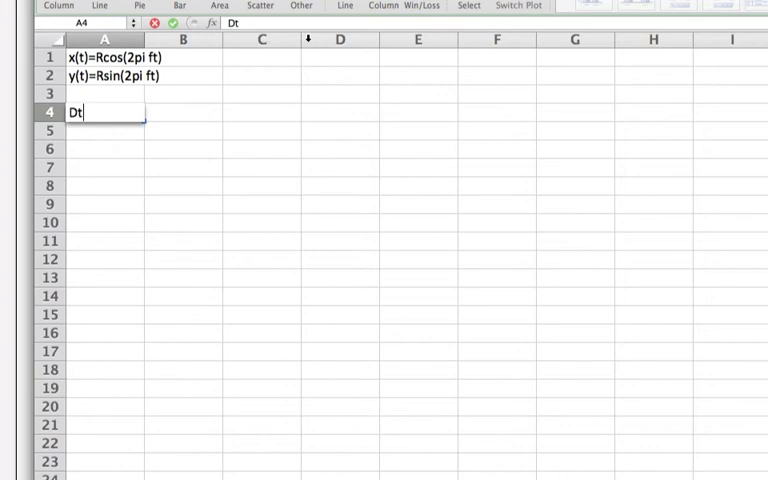
text(=)
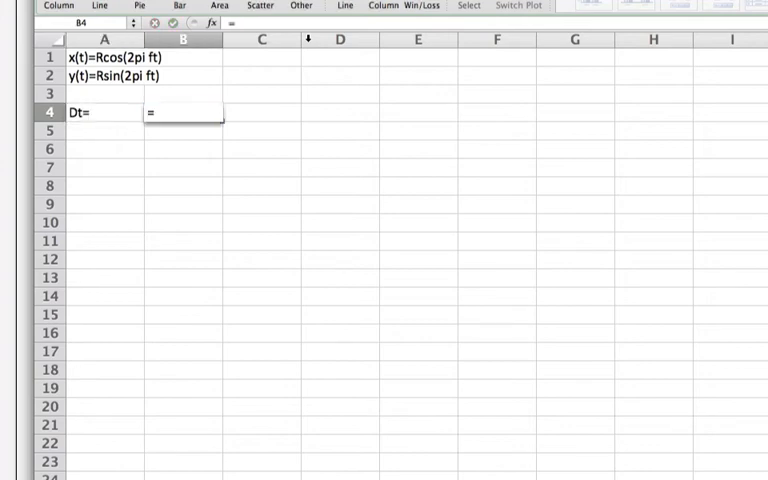
text(1/)
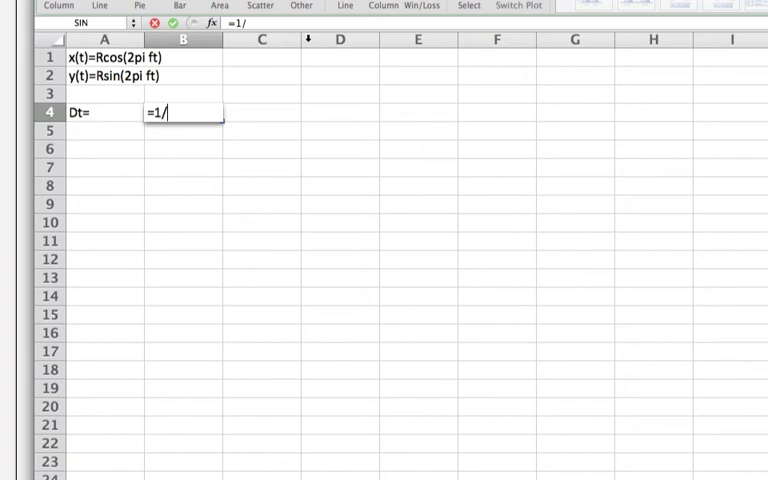
text(300)
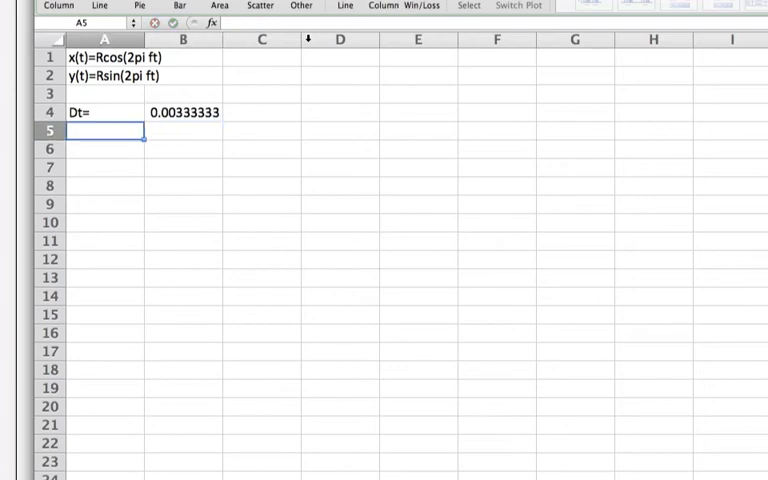
Add parameters R=0.5 in row 5 and f=30.2 in row 6
text(R=)
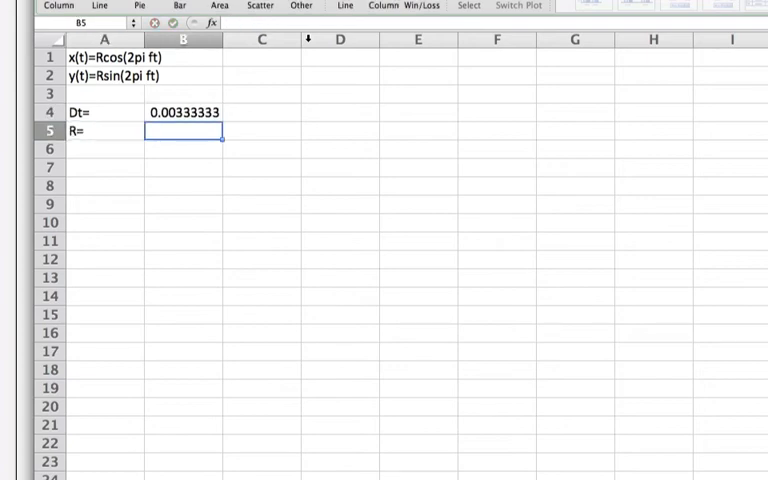
text(0.5)
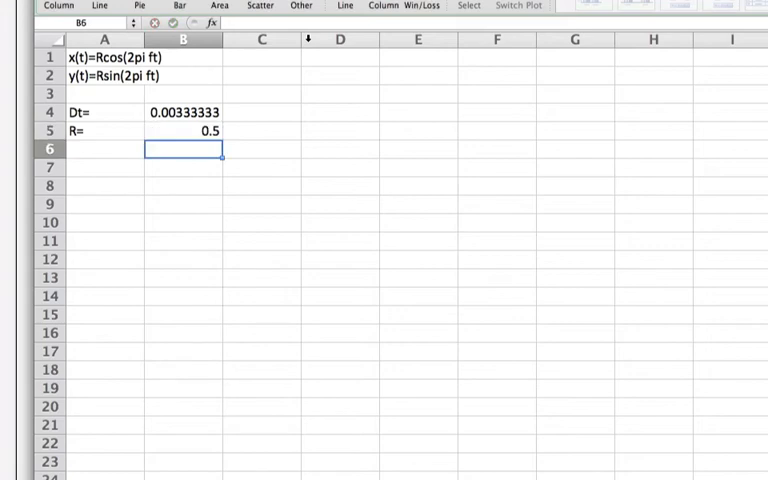
text(f)
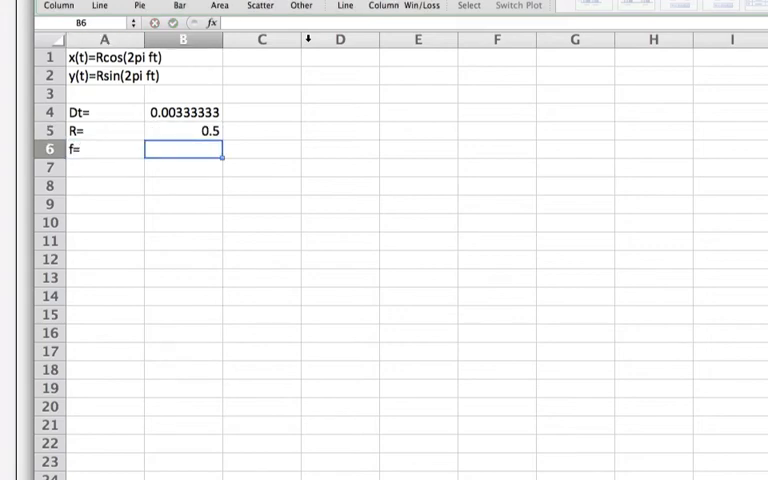
text(=1/)
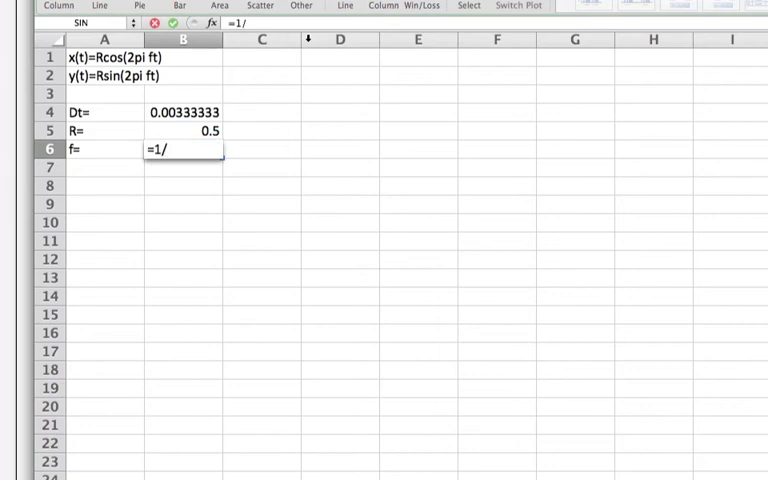
text(3)
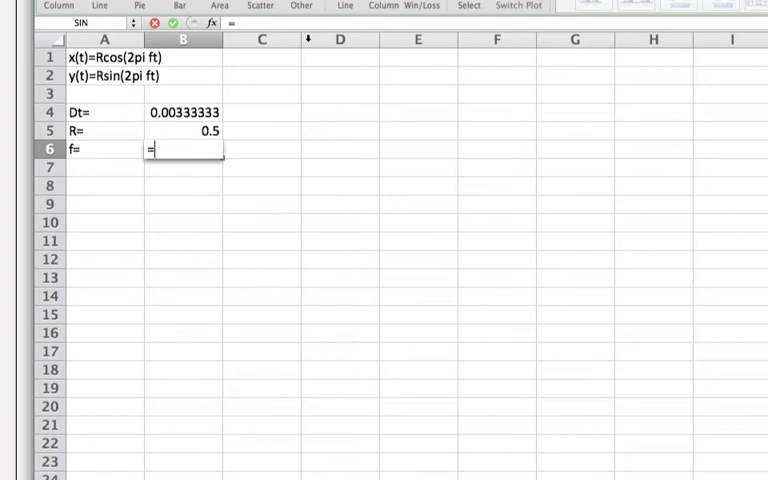
text(30.2)
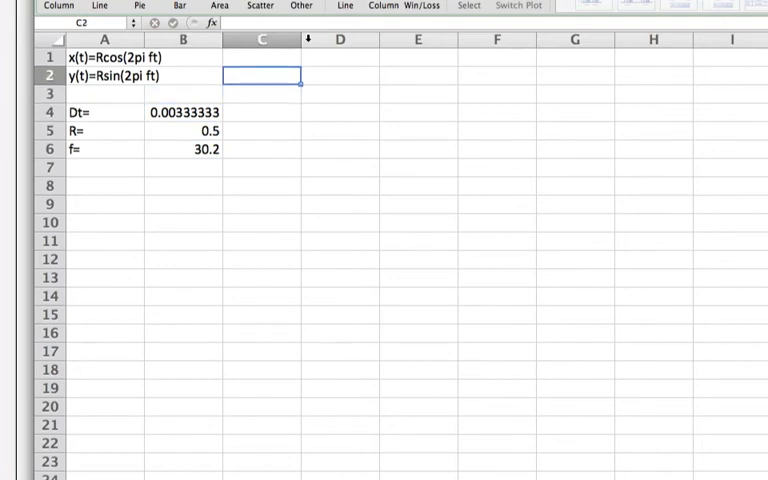
Head the t column and enter the starting time 0 in C3
text(t)
click(340, 76)
text(x)
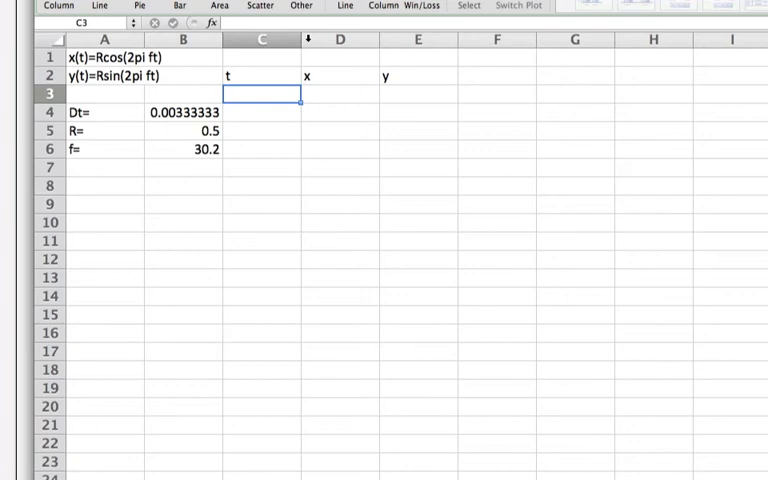
click(185, 111)
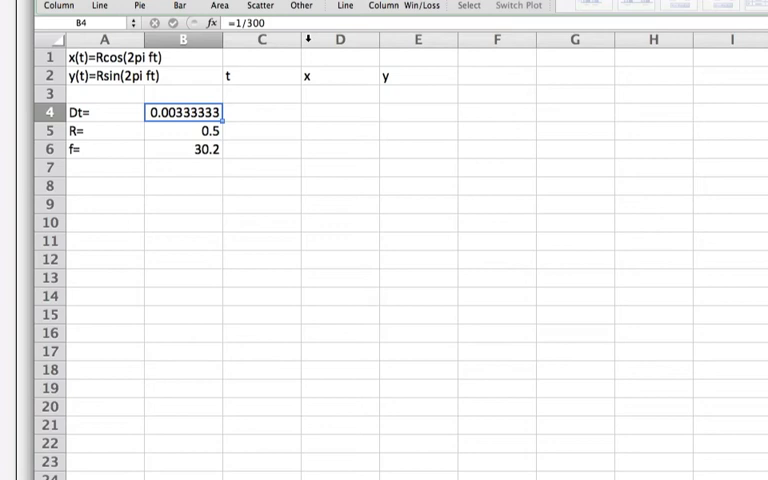
click(261, 112)
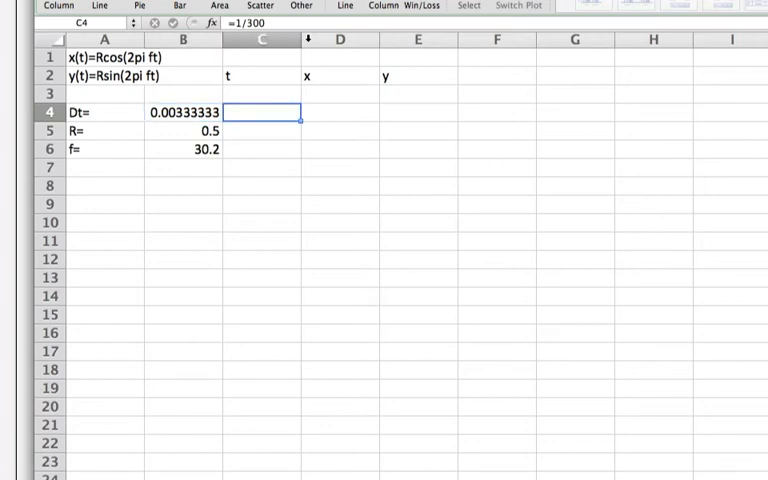
click(261, 95)
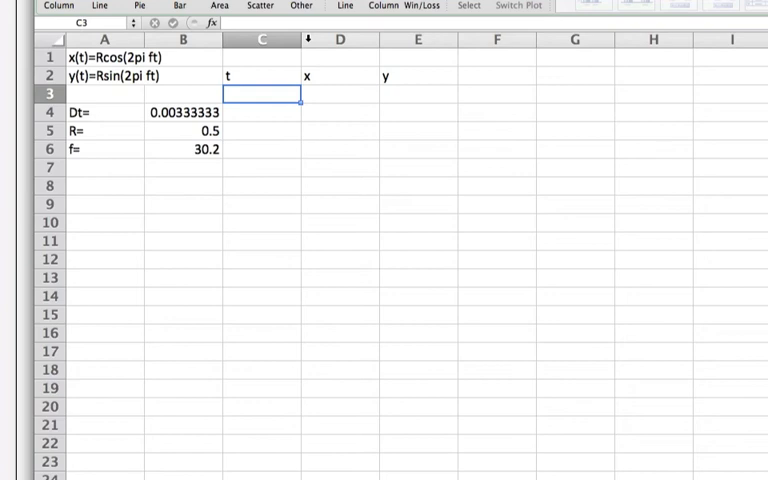
text(0)
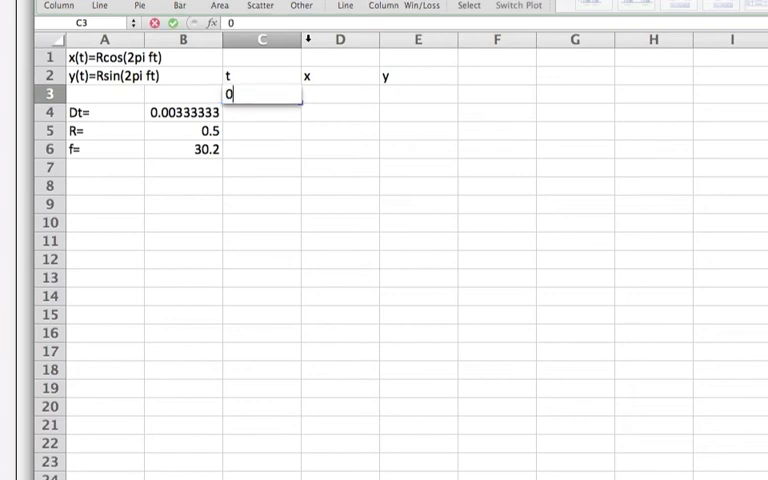
Enter =C3+$B$4 in C4 and fill it down column C so t rises by Dt
text(=)
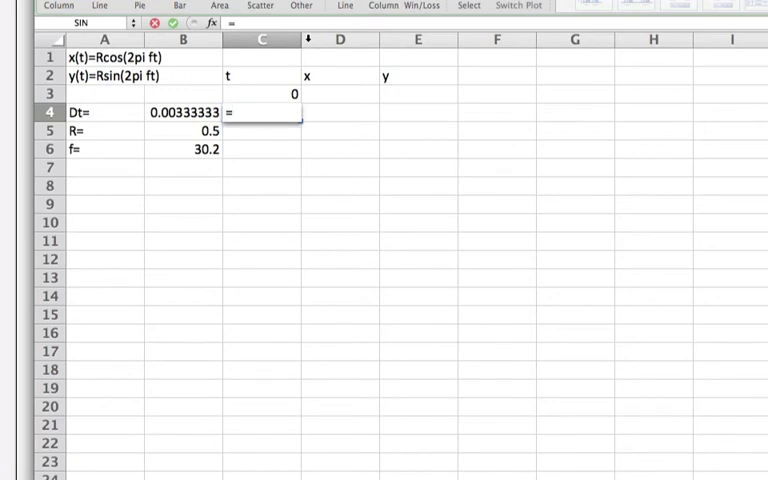
text(C3+)
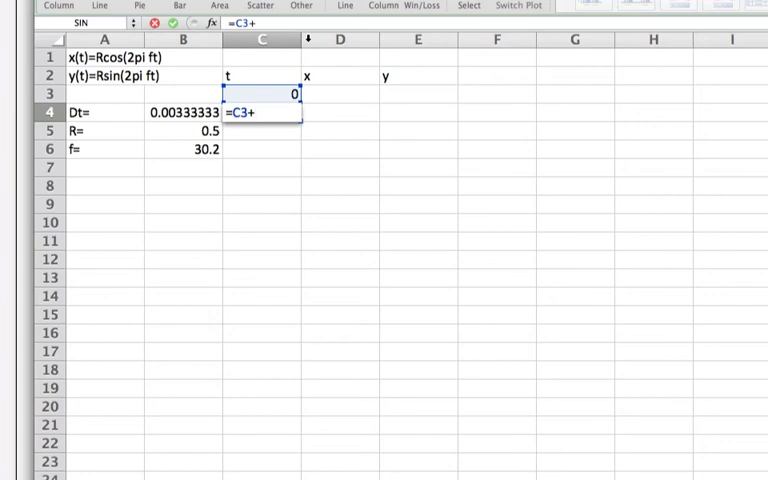
text($)
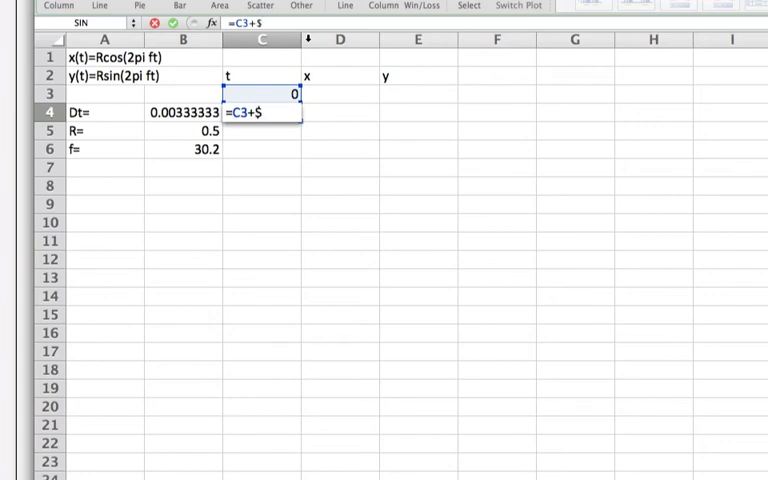
text(b$)
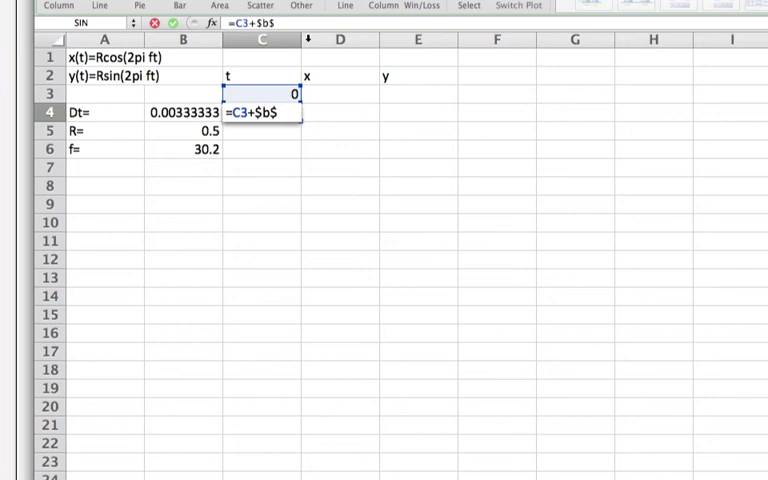
text(4)
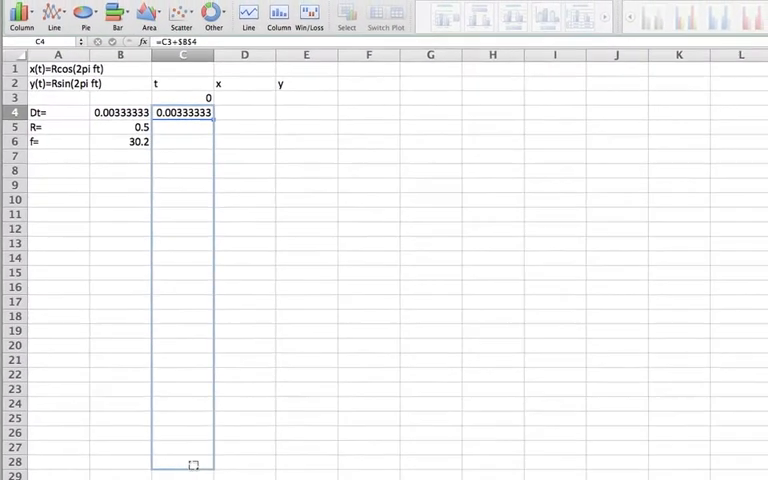
drag(195, 112, 195, 462)
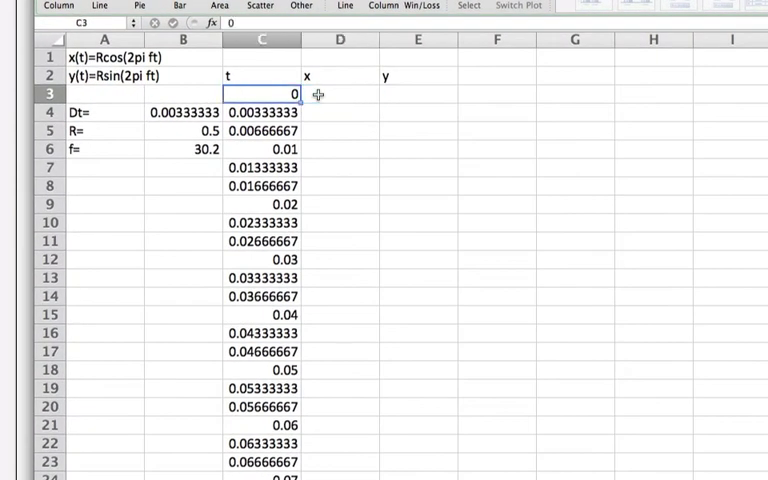
Enter =$B$5*COS(2*PI()*$B$6*C3) in D3 to compute x from R, f and t
click(344, 91)
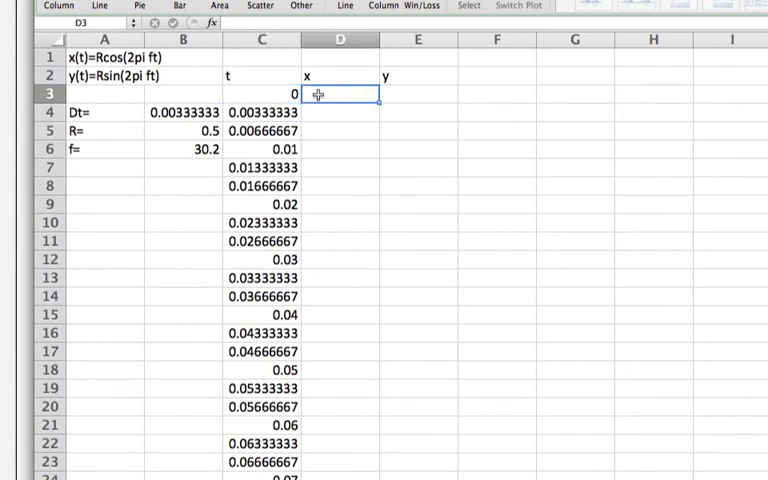
text(=)
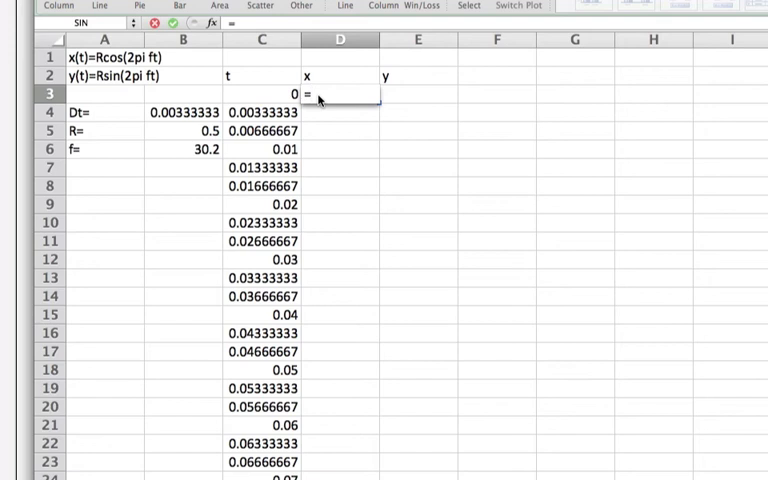
text($)
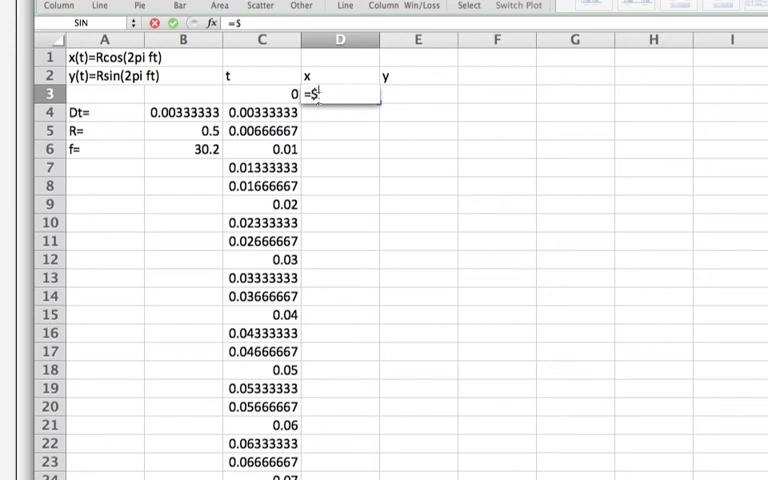
click(183, 130)
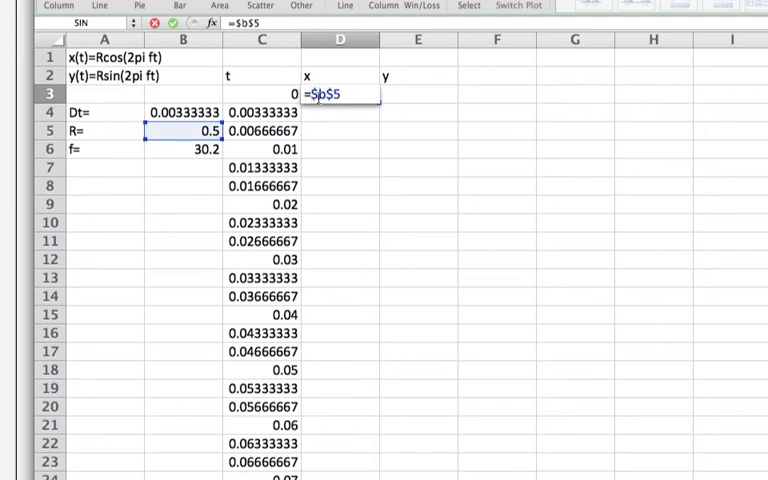
text(*)
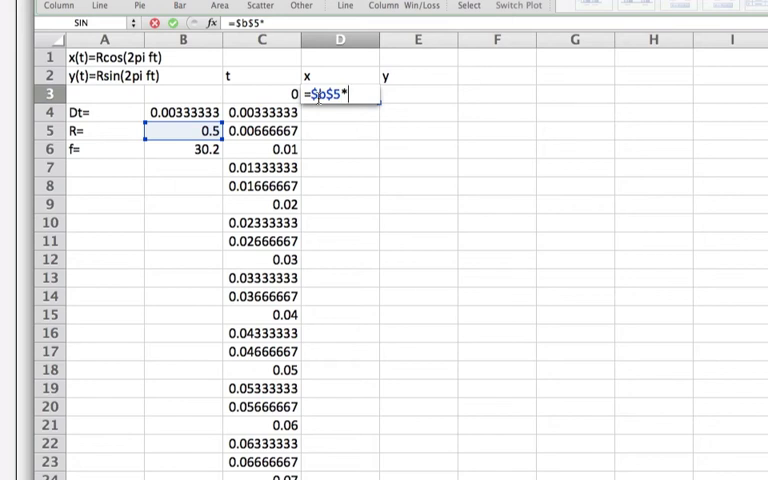
text(cos(2)
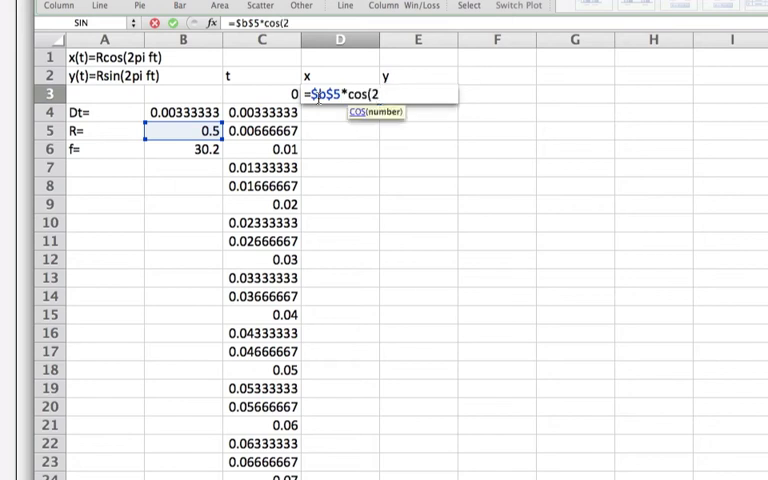
text(*)
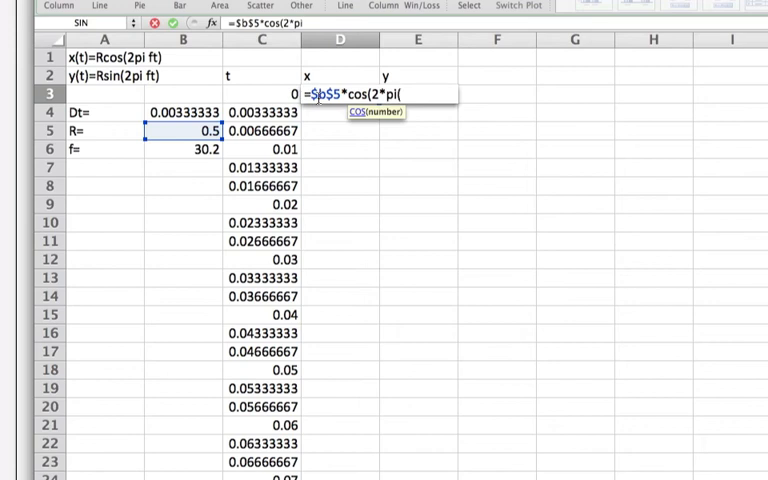
text())
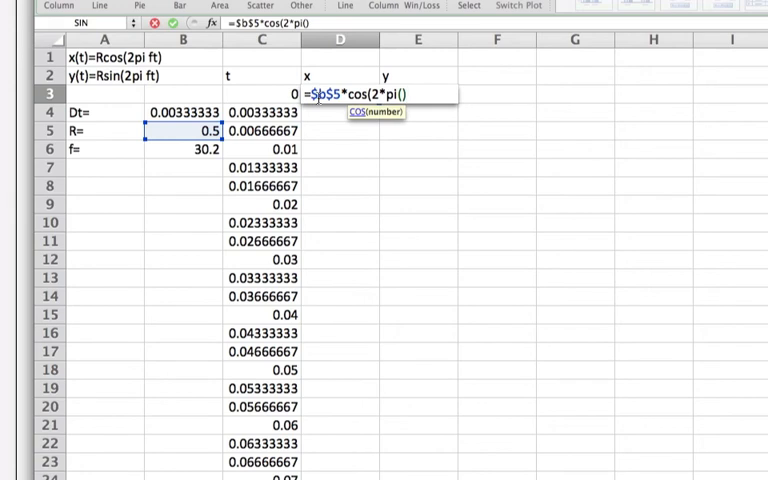
text(*)
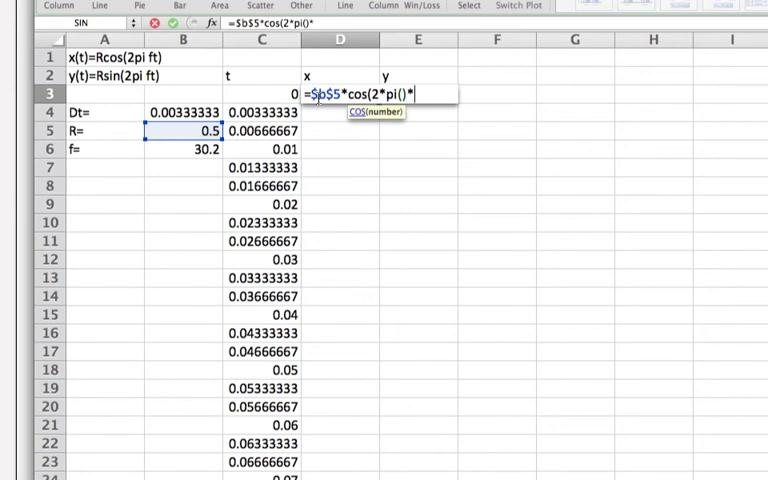
text($b$6)
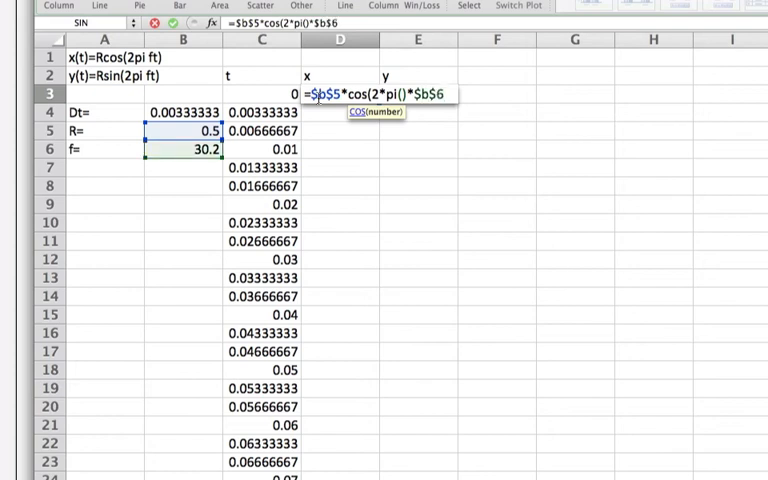
text(*)
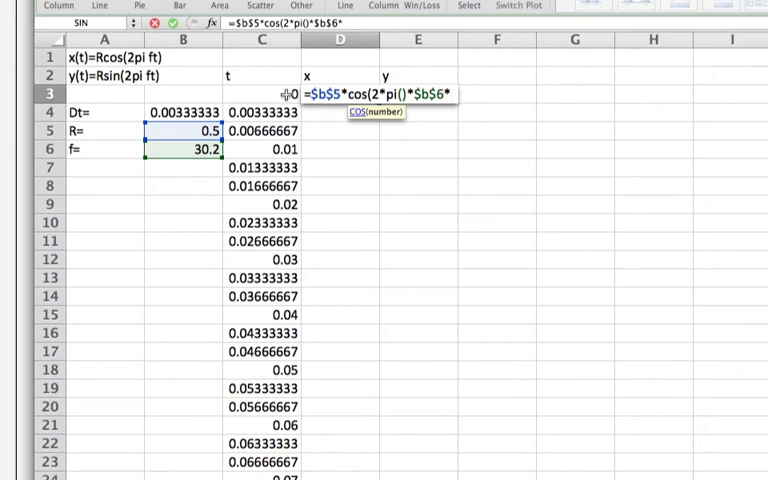
click(261, 91)
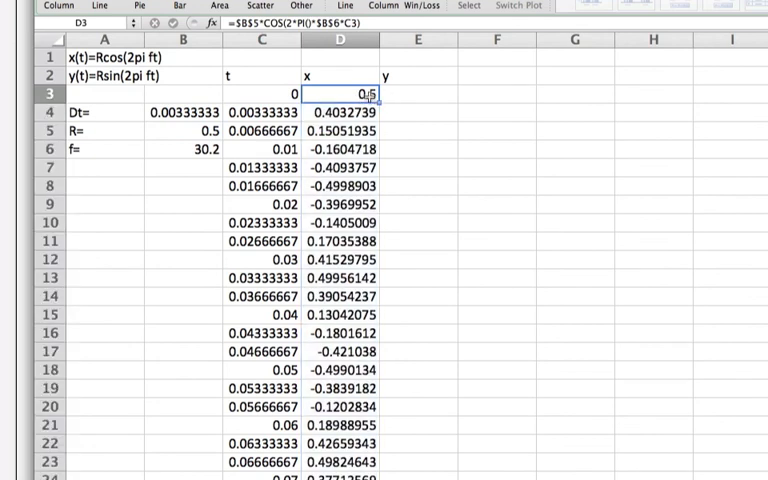
Enter =$B$5*SIN(2*PI()*$B$6*C3) in E3 and fill the y column down
click(407, 95)
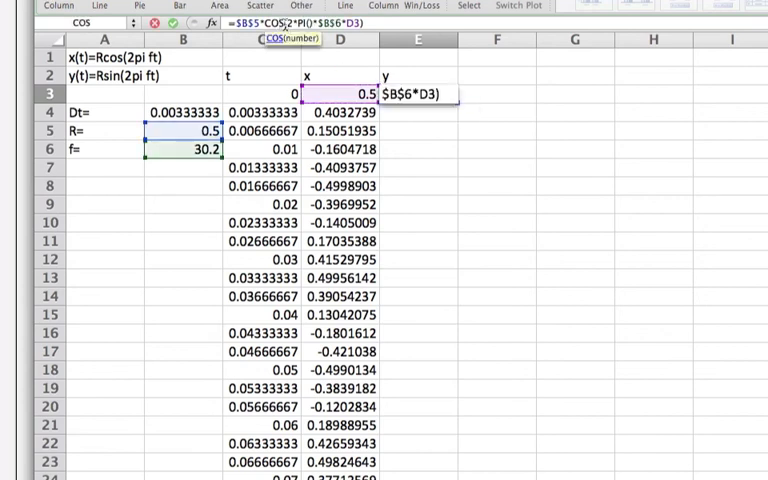
text(s)
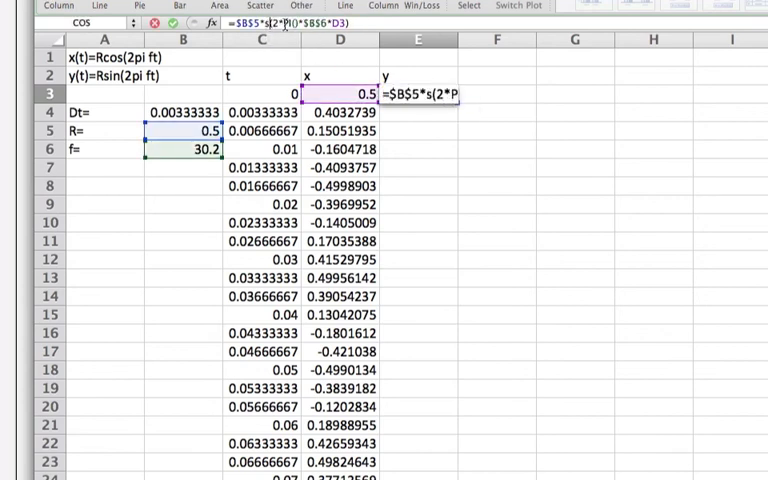
text(sin)
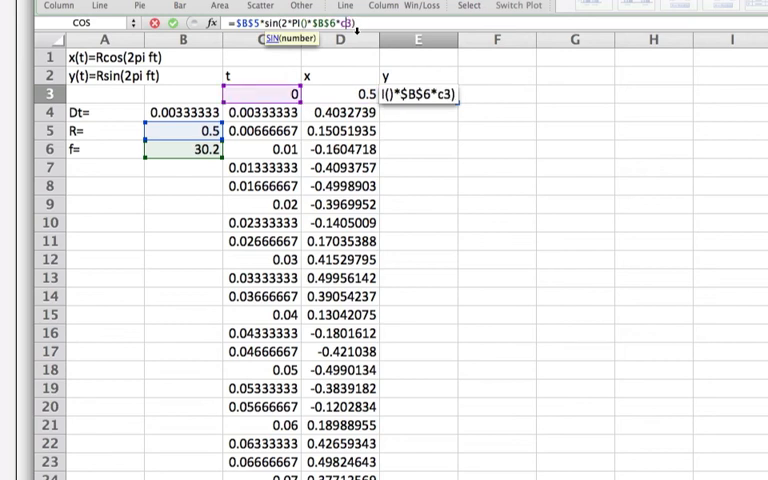
key(Return)
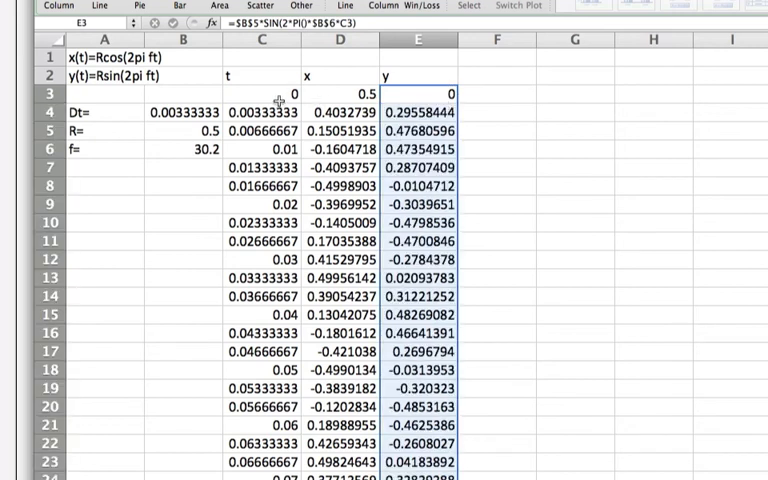
click(262, 94)
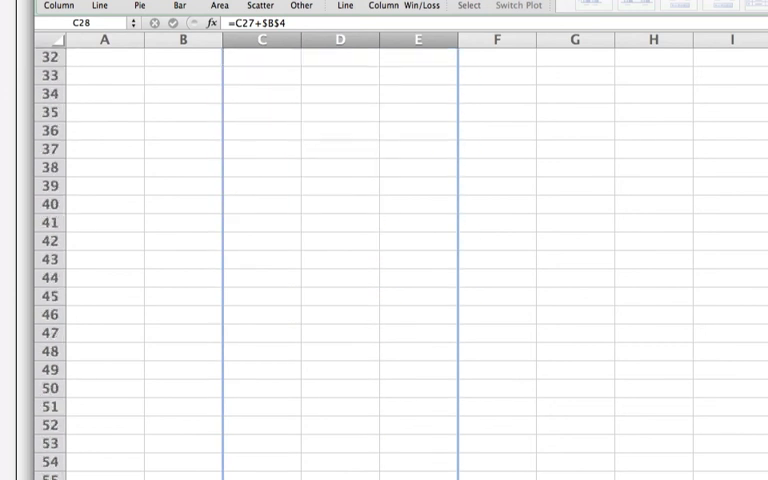
Scroll down to row 150 to extend the chart data selection C28:E150
scroll(down, 3)
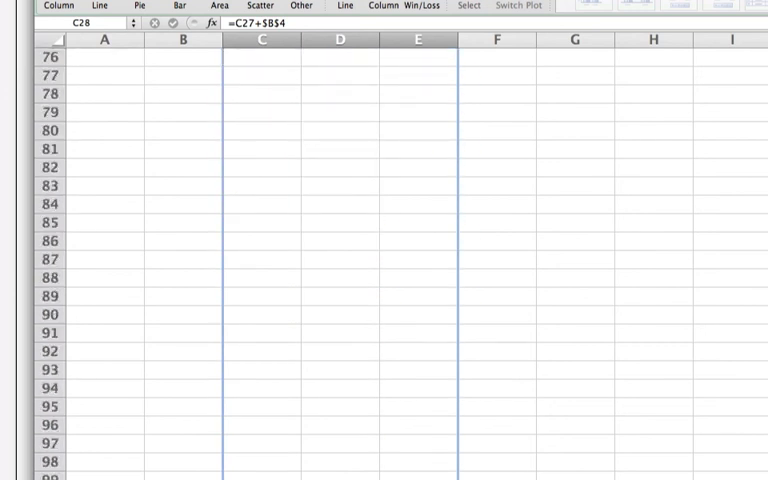
scroll(down, 3)
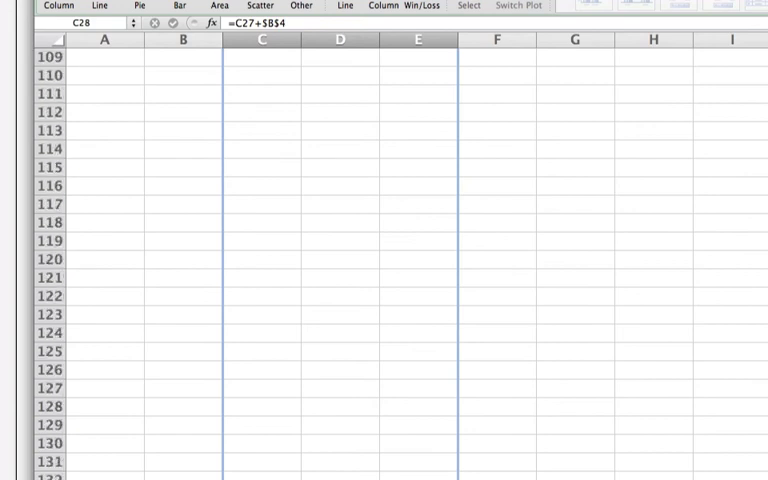
scroll(down, 3)
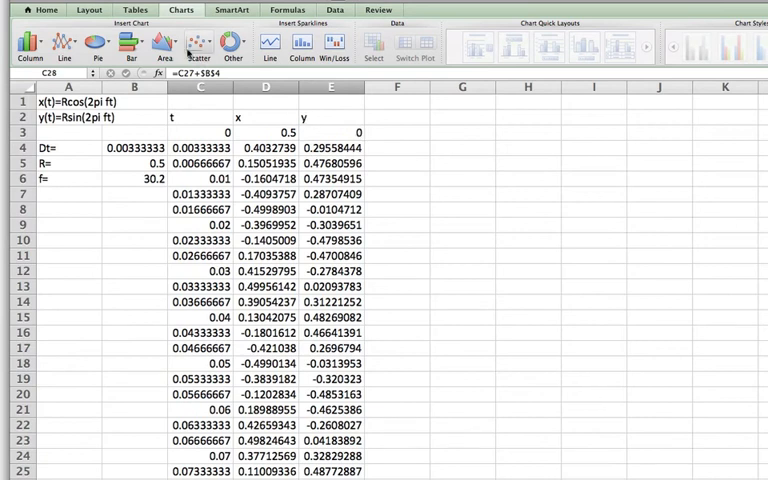
Insert a Straight Lined Scatter chart of x and y against t
click(200, 42)
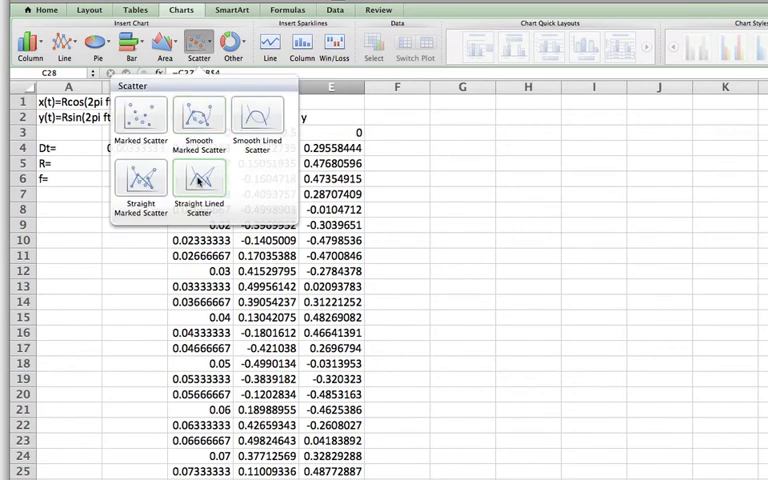
click(198, 185)
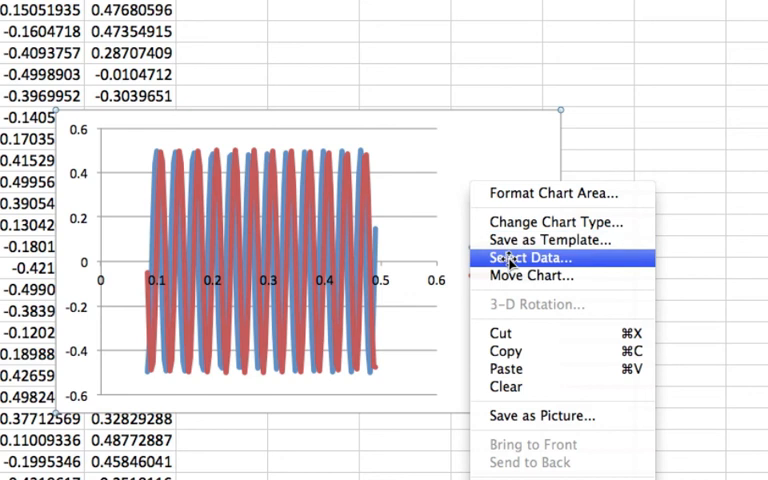
In Select Data, start each series' X and Y ranges at row 3 so curves begin at t=0
click(527, 258)
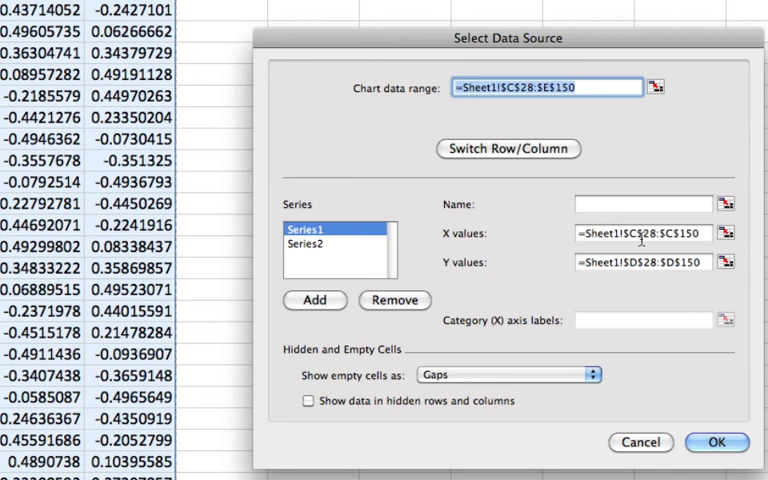
mouse_move(428, 211)
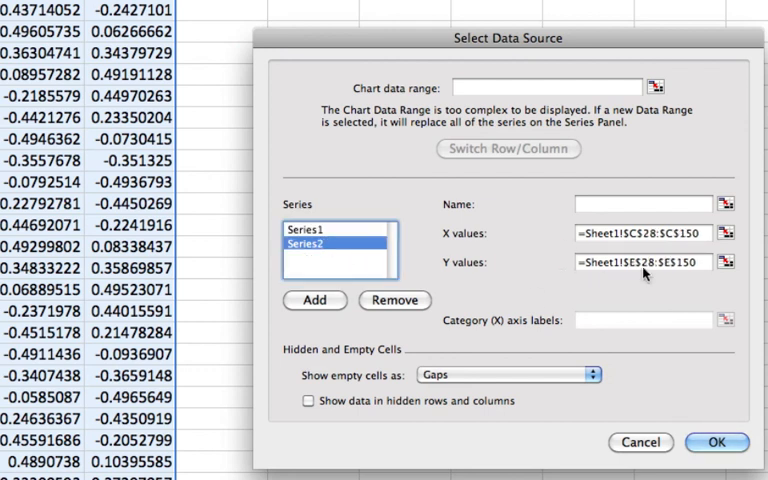
click(645, 230)
text(3)
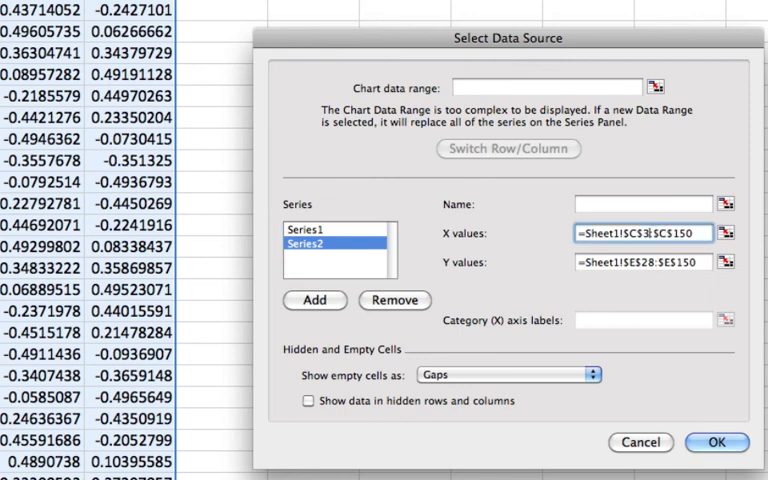
click(645, 268)
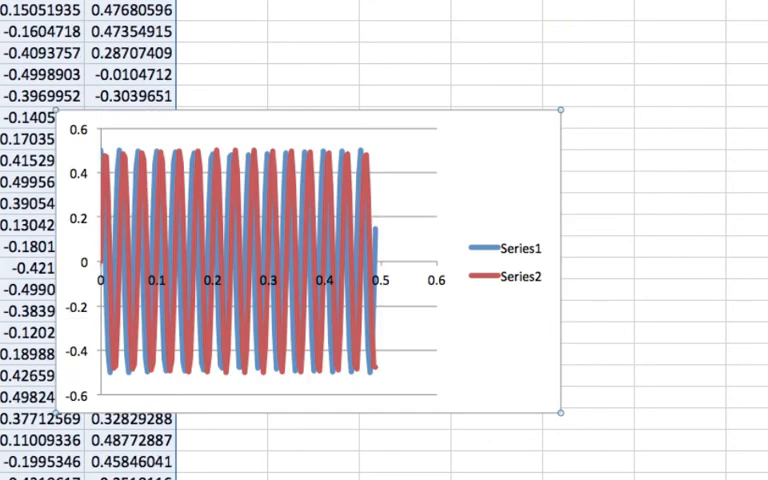
mouse_move(558, 410)
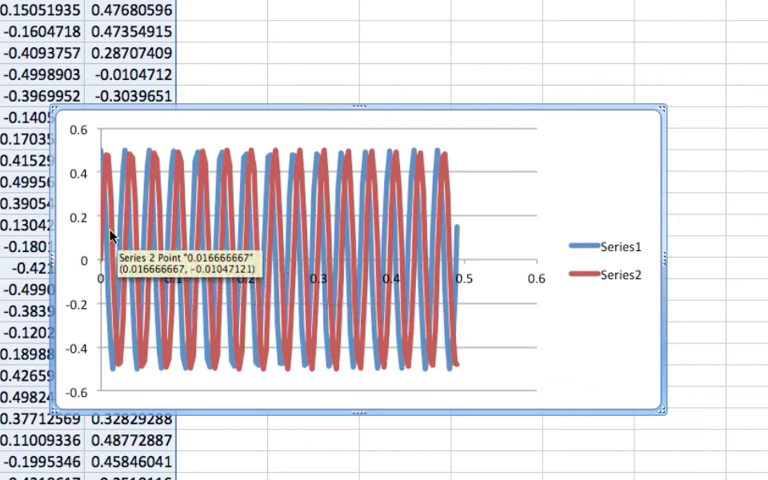
mouse_move(523, 237)
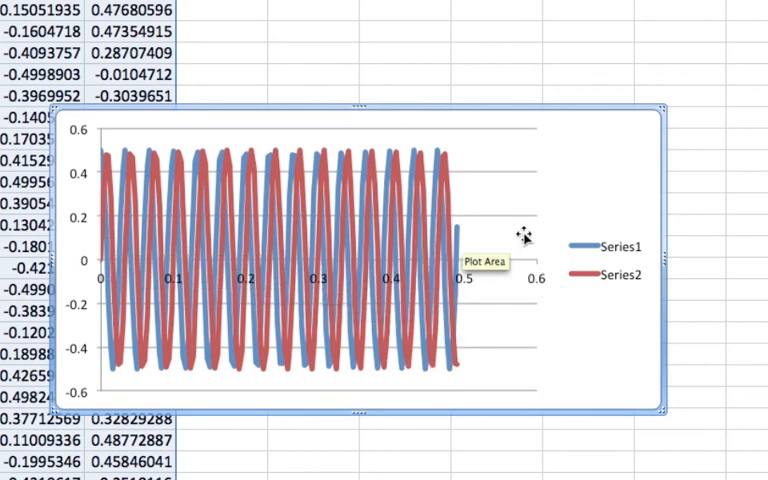
mouse_move(174, 190)
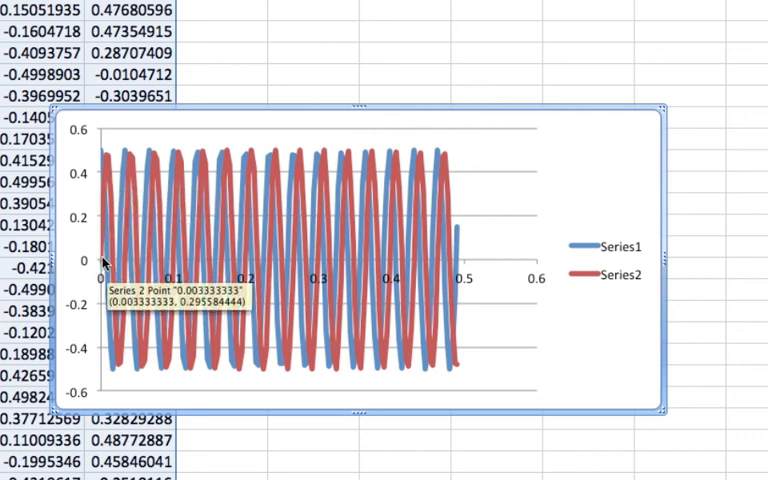
mouse_move(213, 267)
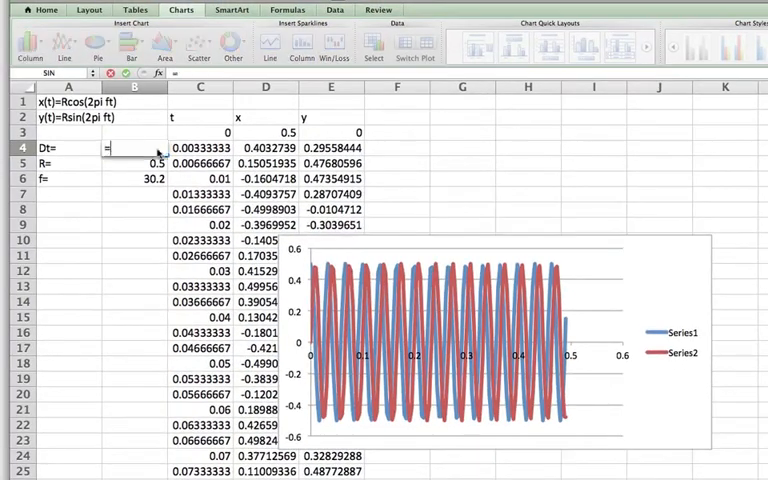
Set Dt in B4 to =1/30 (0.03333333)
text(=1/30)
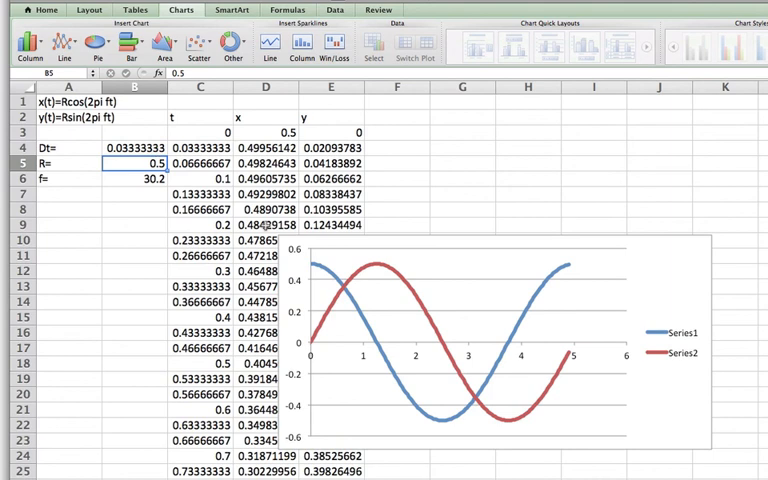
mouse_move(350, 300)
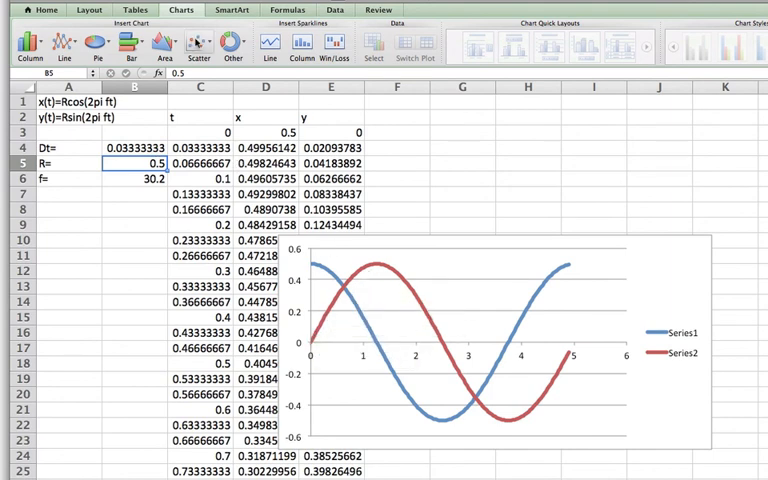
Switch the chart to Straight Marked Scatter so each sampled point shows a marker
click(199, 45)
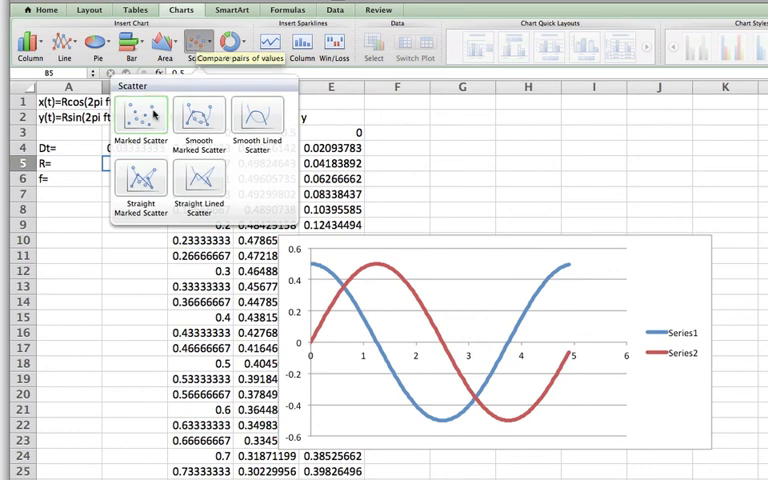
click(140, 120)
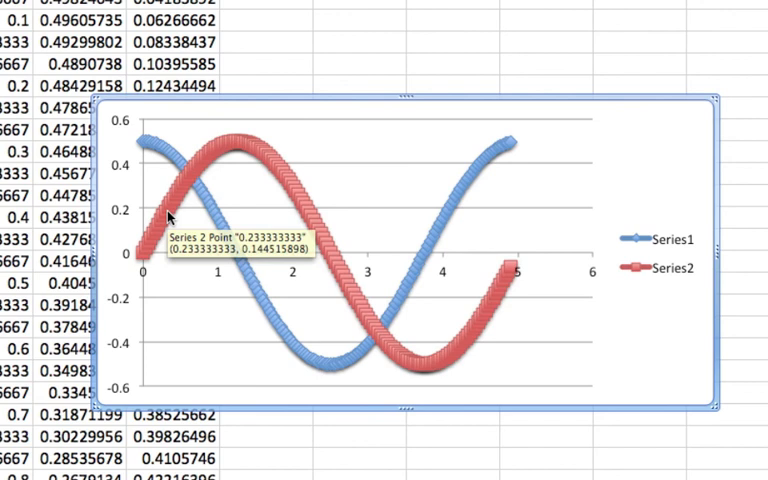
mouse_move(179, 173)
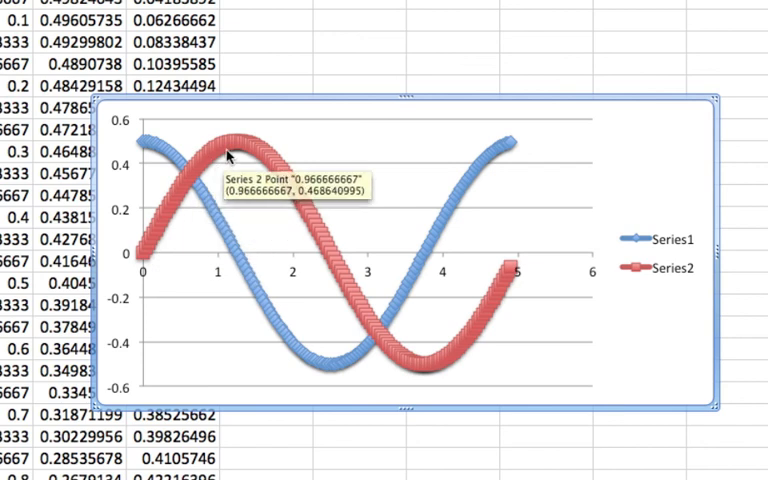
mouse_move(492, 275)
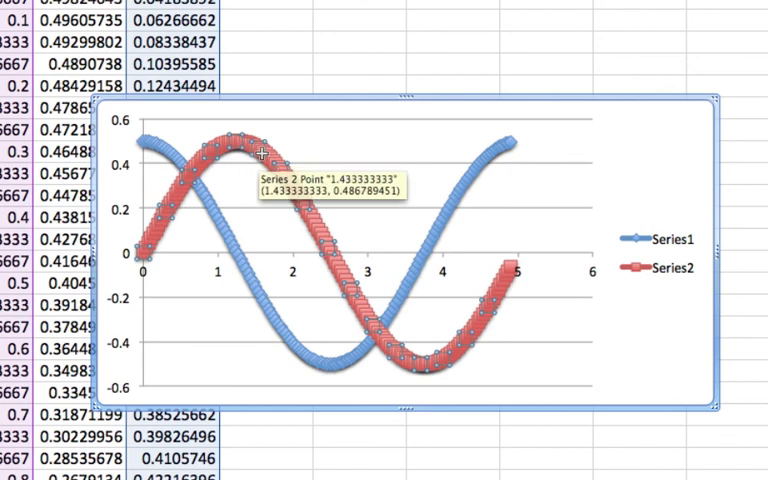
mouse_move(193, 192)
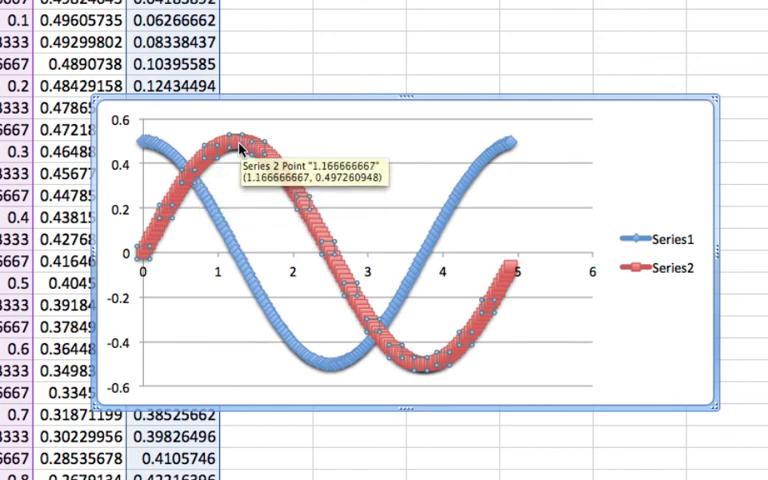
mouse_move(232, 150)
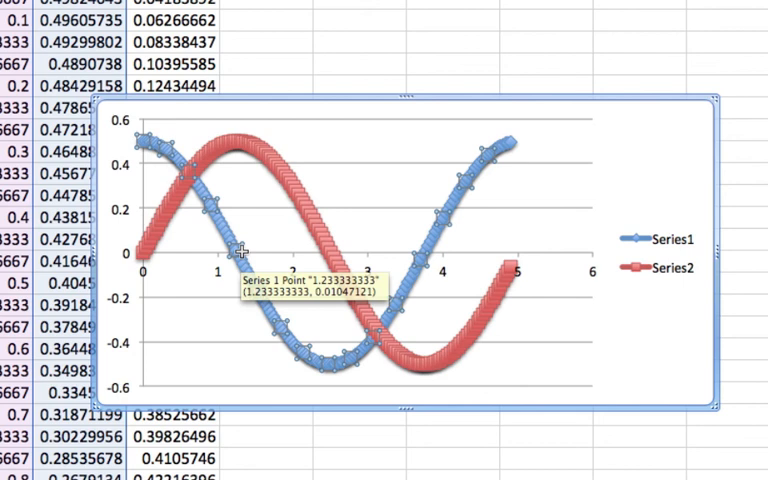
mouse_move(212, 228)
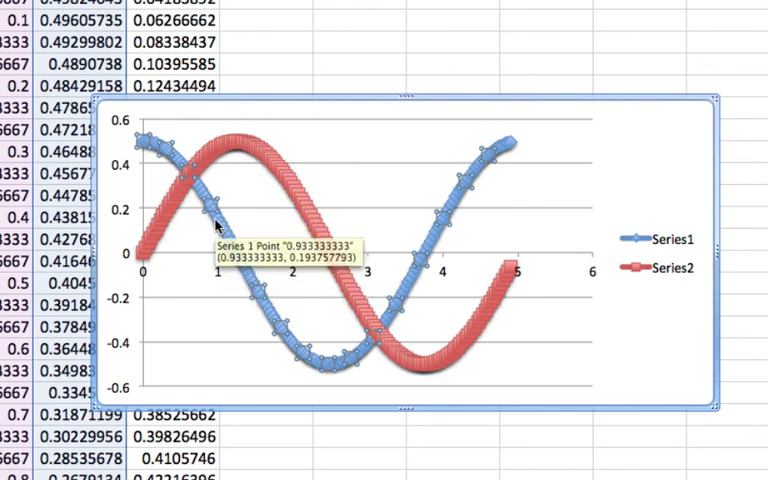